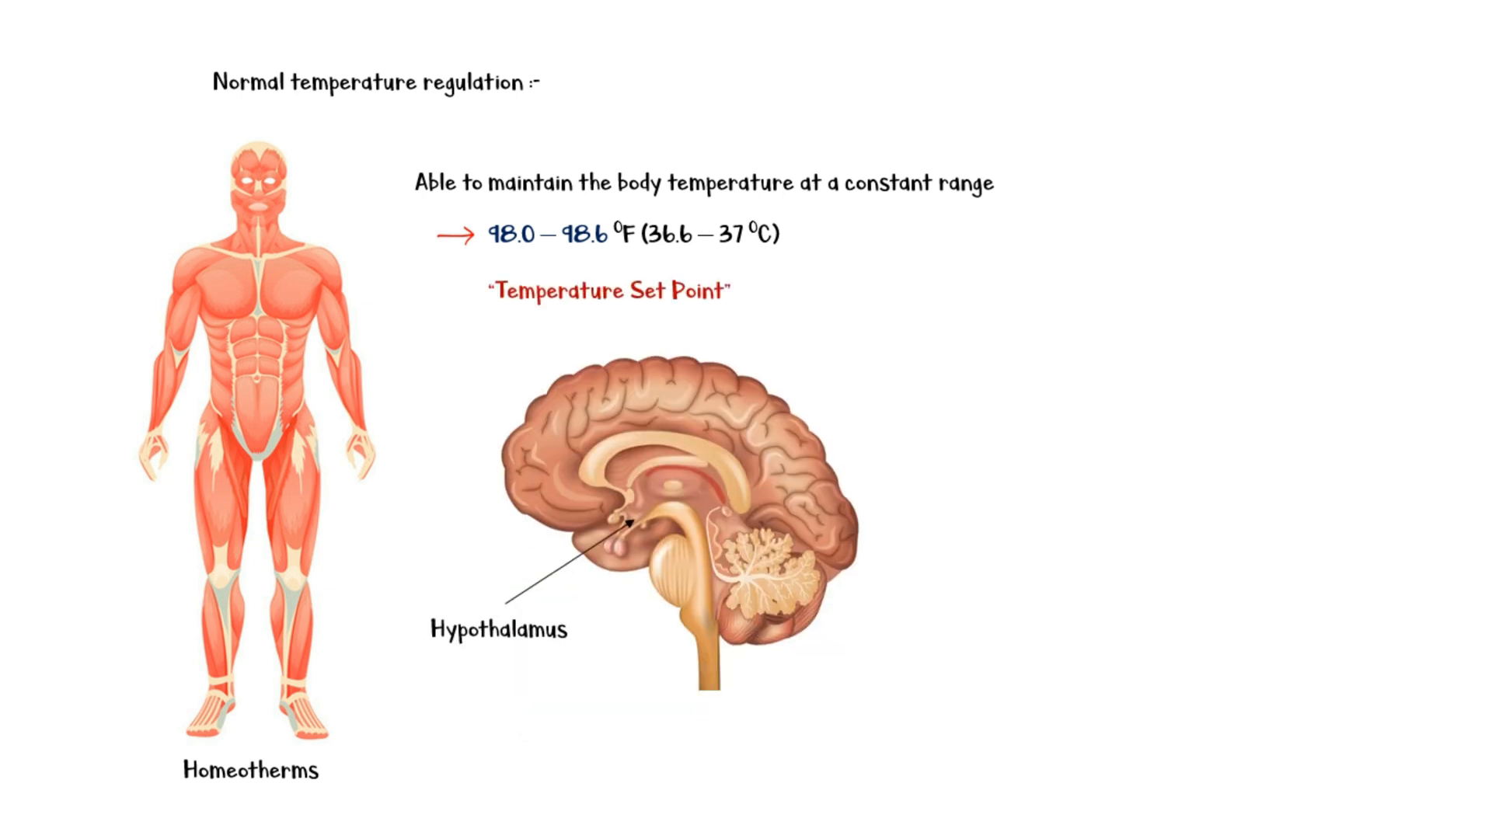
pyautogui.write('Principal thermoregulator in the body')
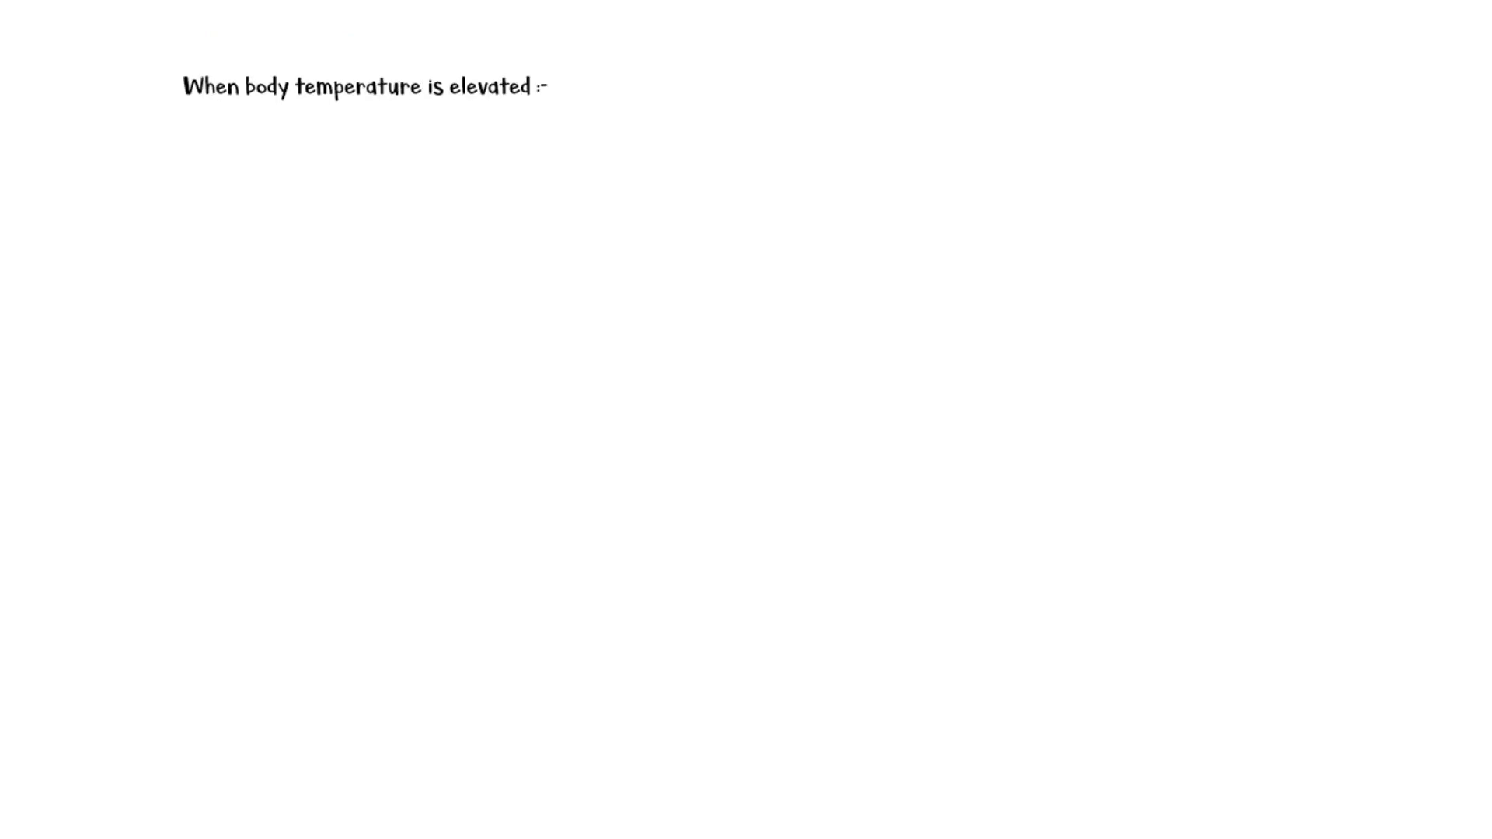
pyautogui.write('Heat losing mechanisms are activated')
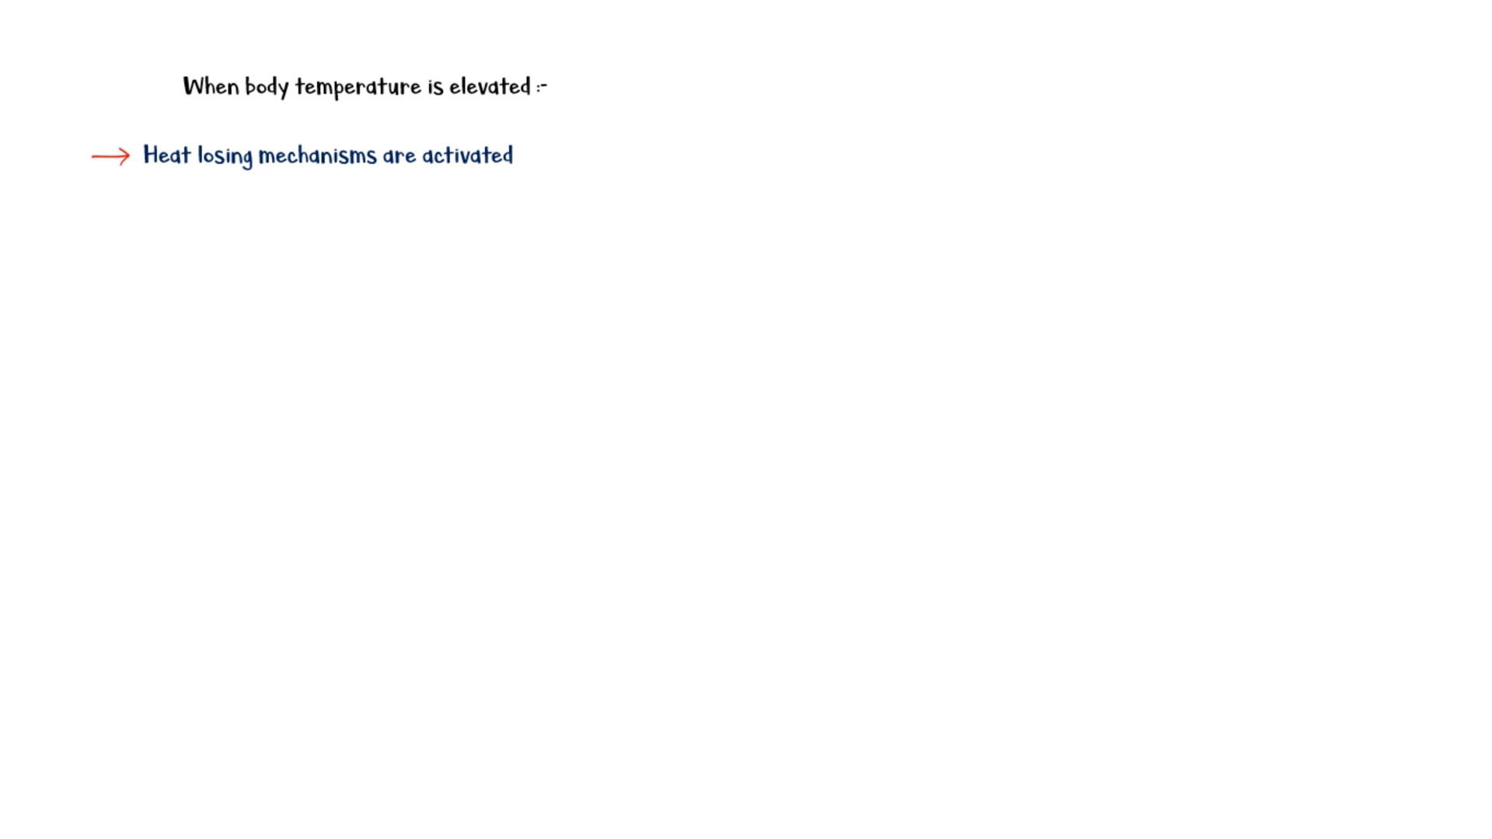
pyautogui.write('Heat producing mechanisms are inhibited')
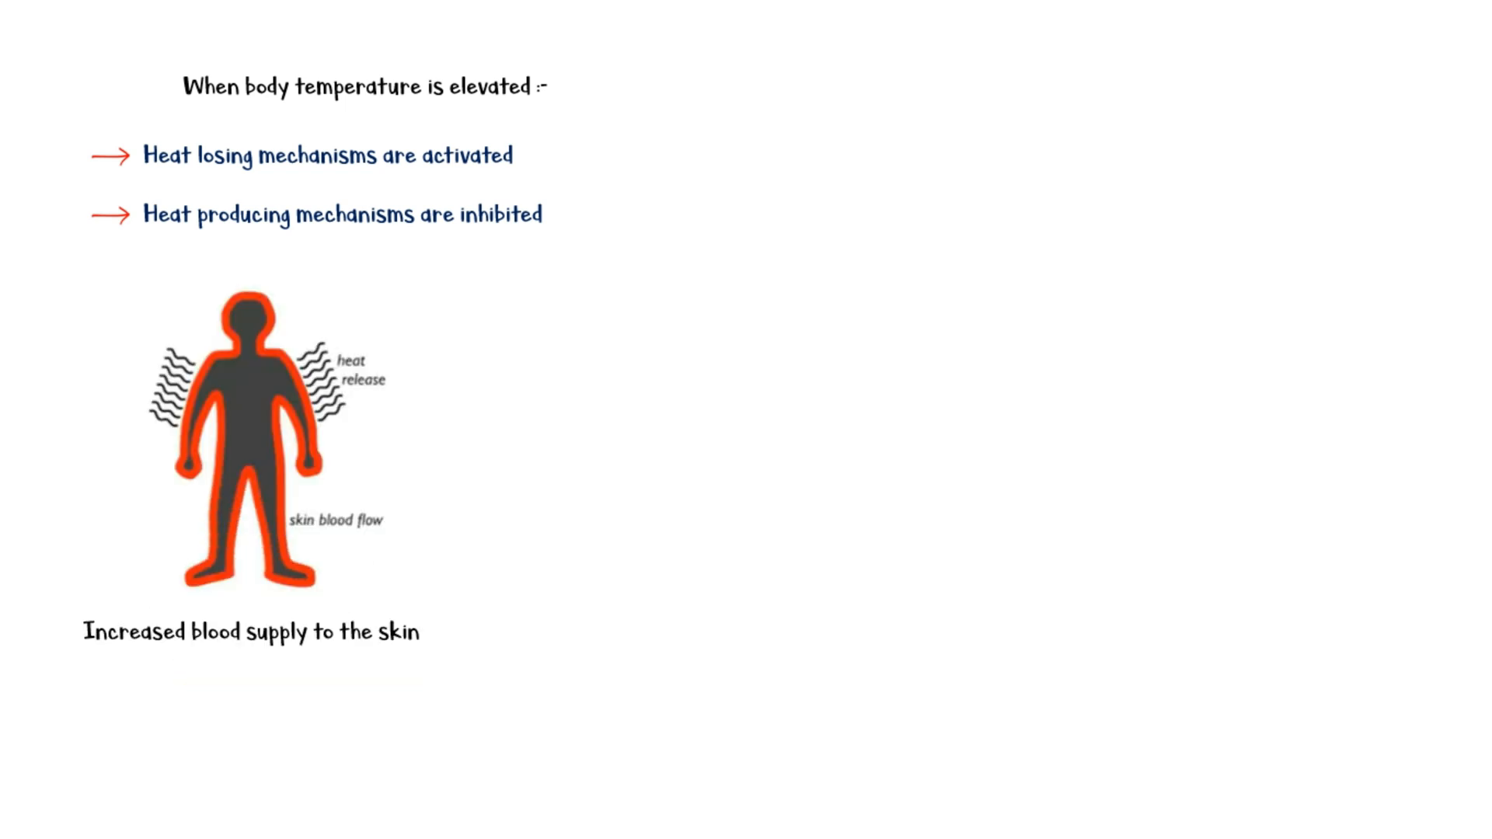
pyautogui.write('Increased heat loss th')
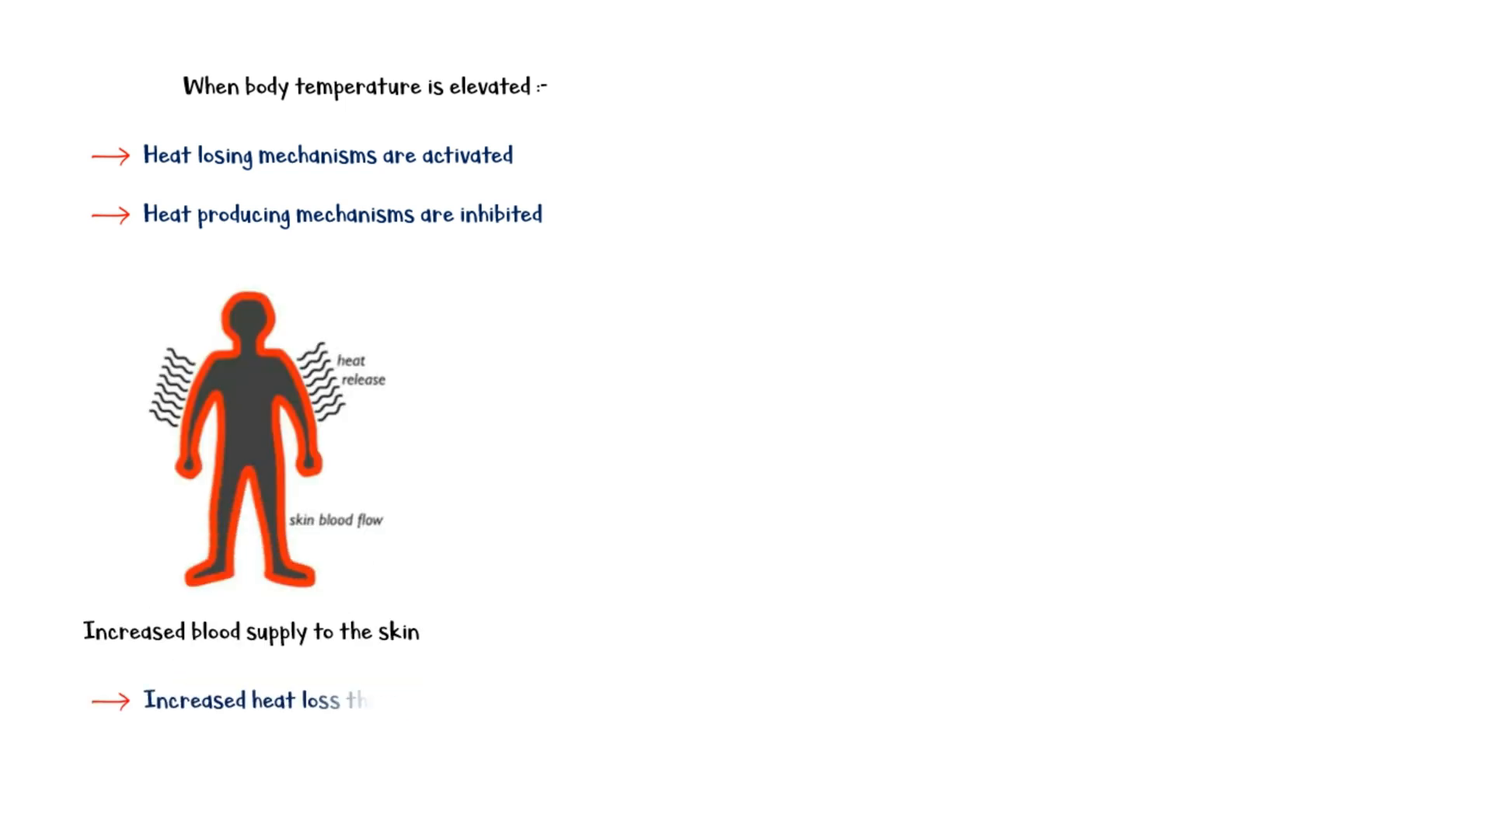
pyautogui.write('through radiation')
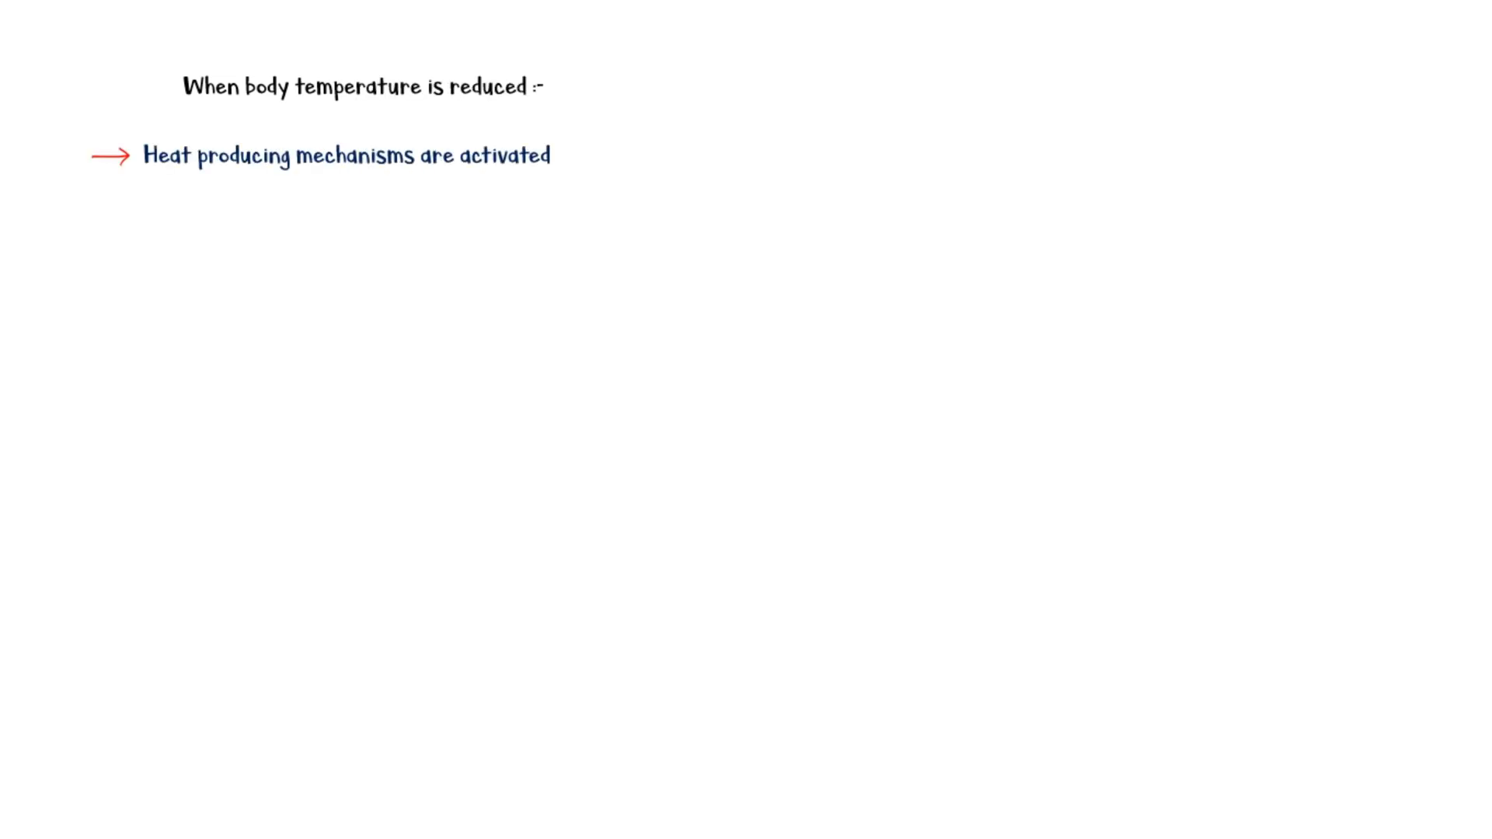
pyautogui.write('Heat losing mechanisms are inhibited')
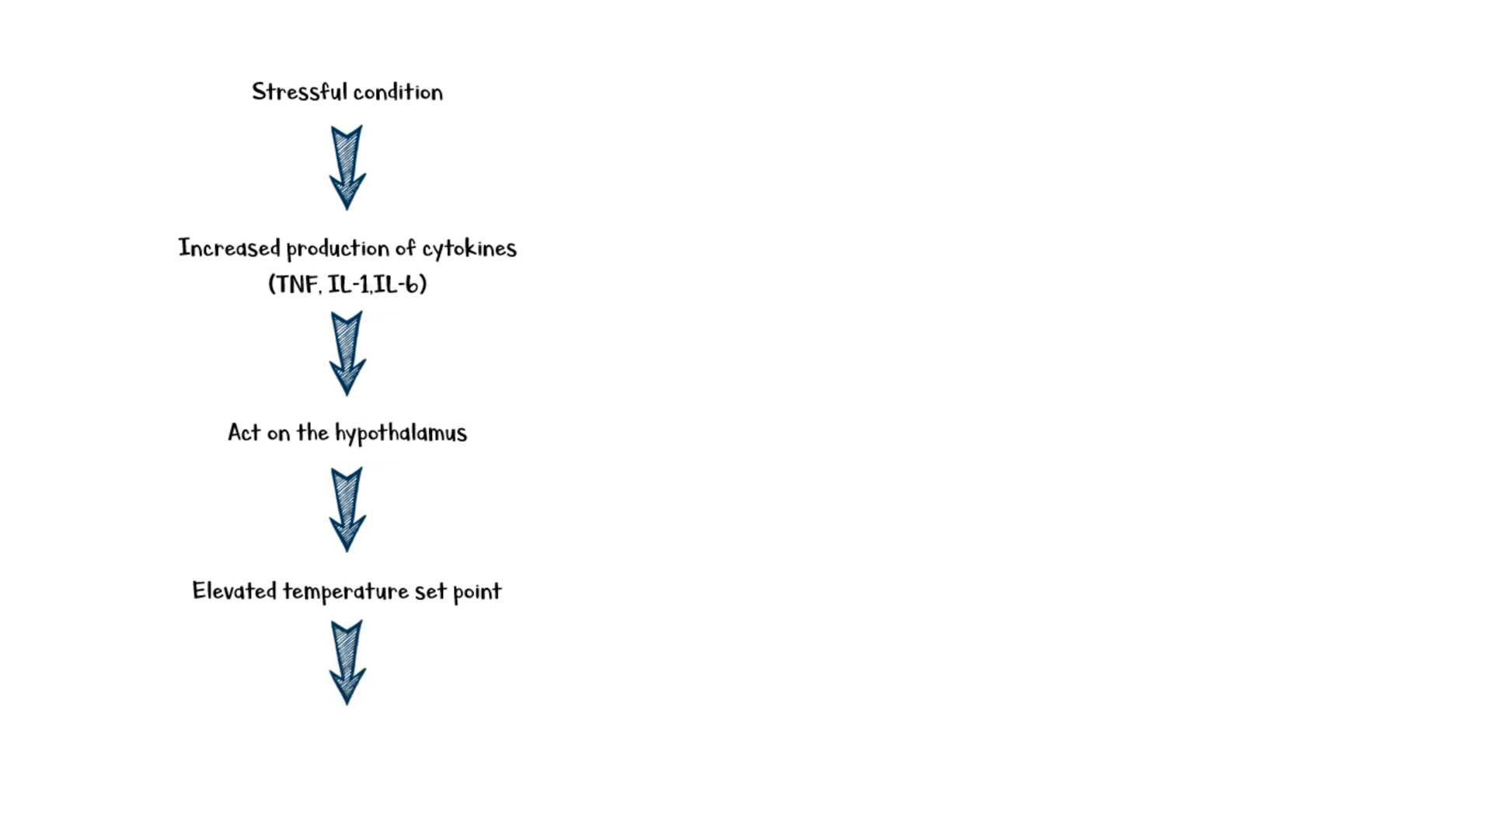
pyautogui.write('Fever')
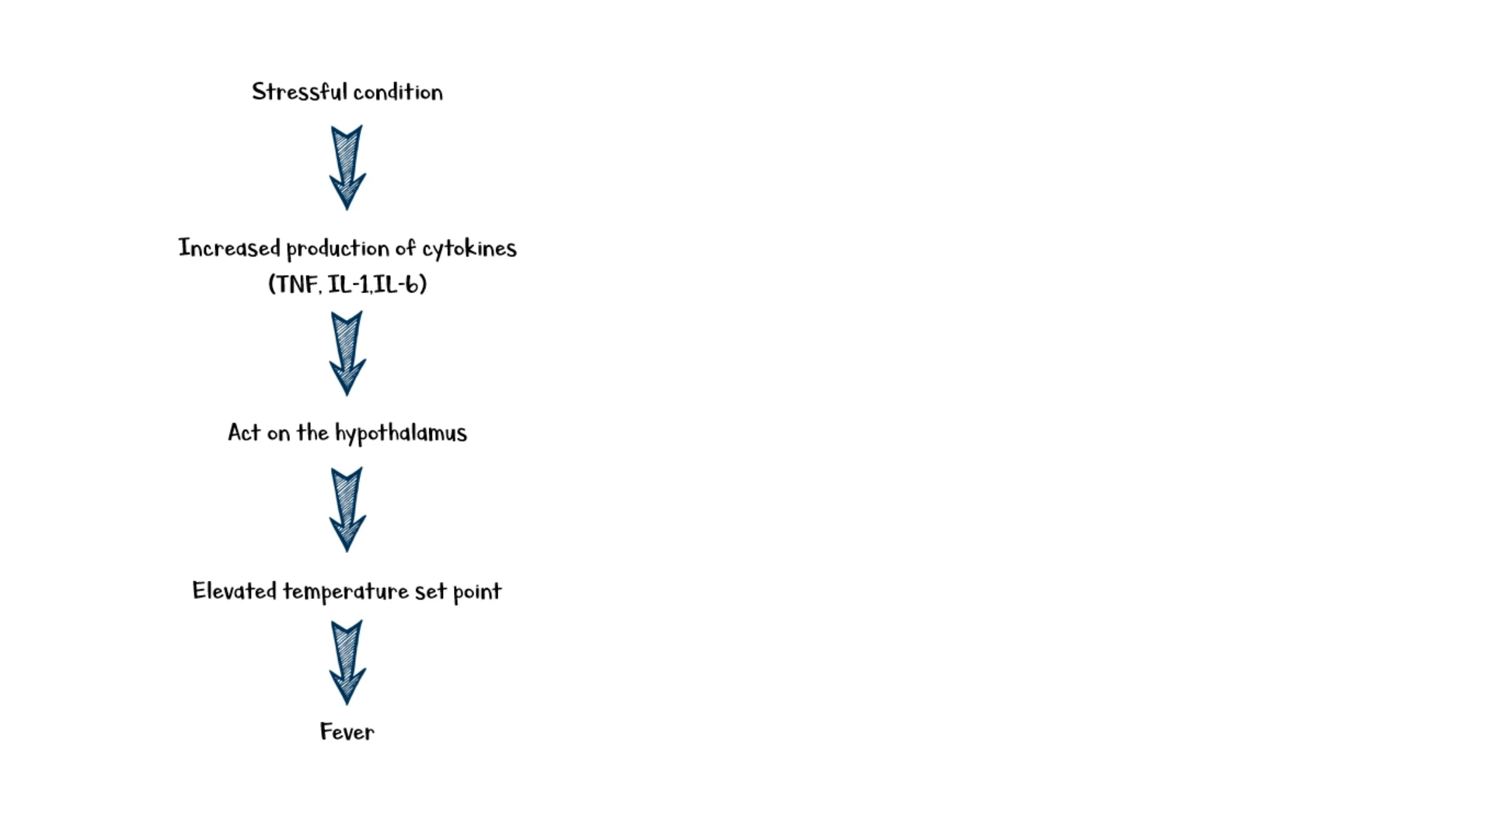
pyautogui.write('Cytokine')
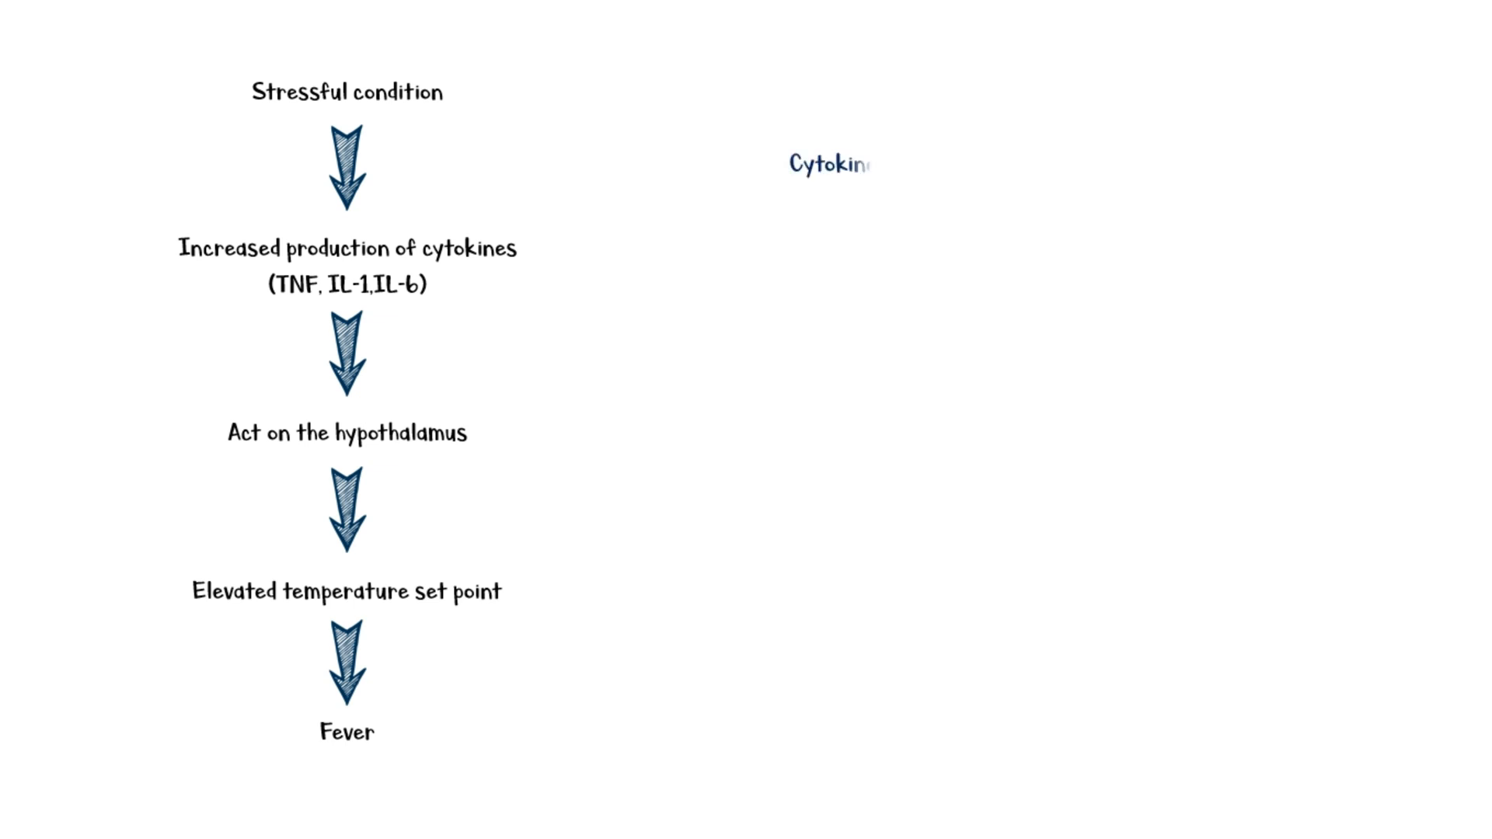
pyautogui.write('Bacterial products')
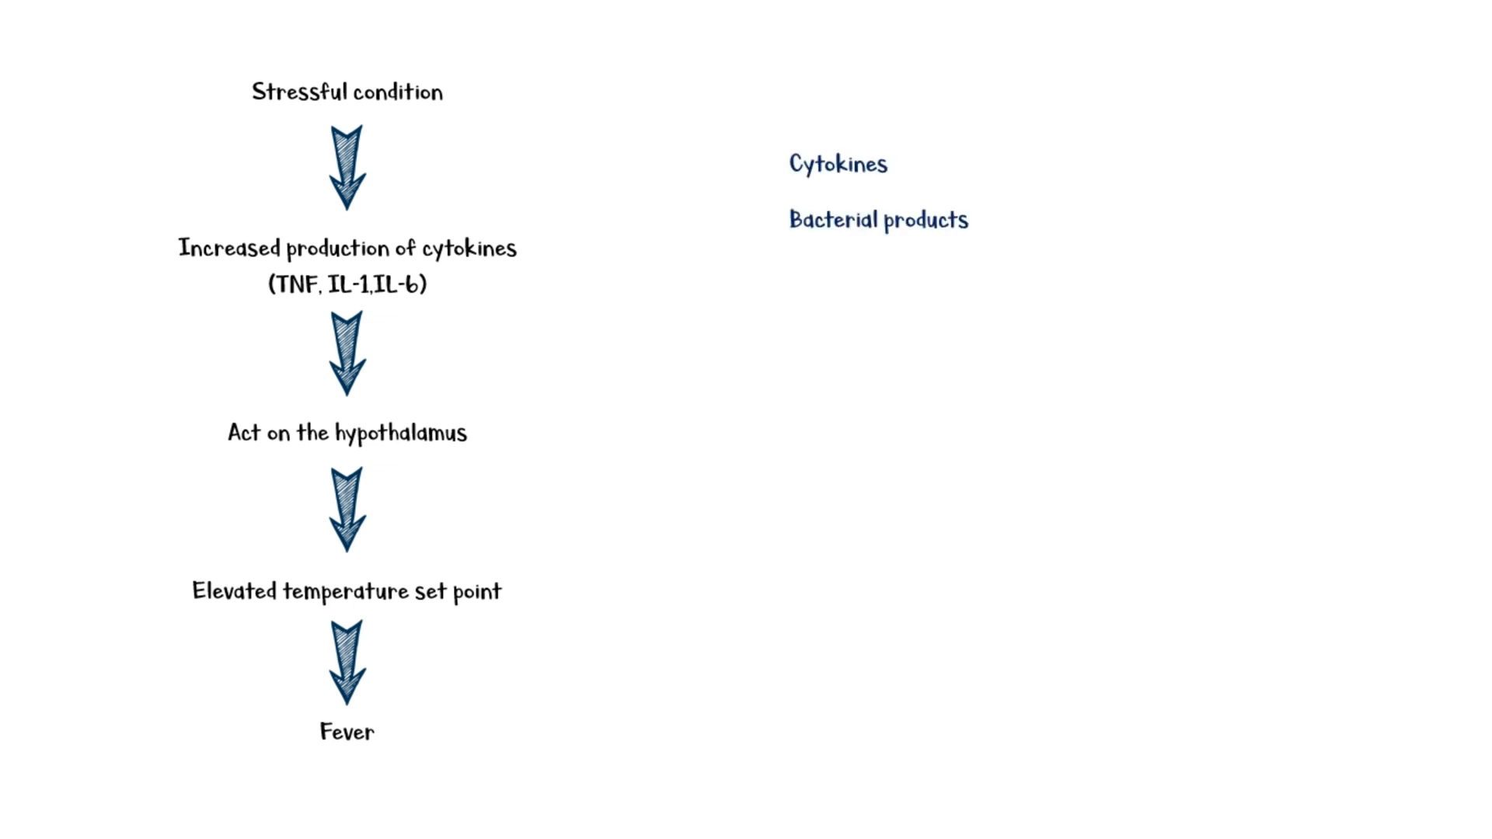